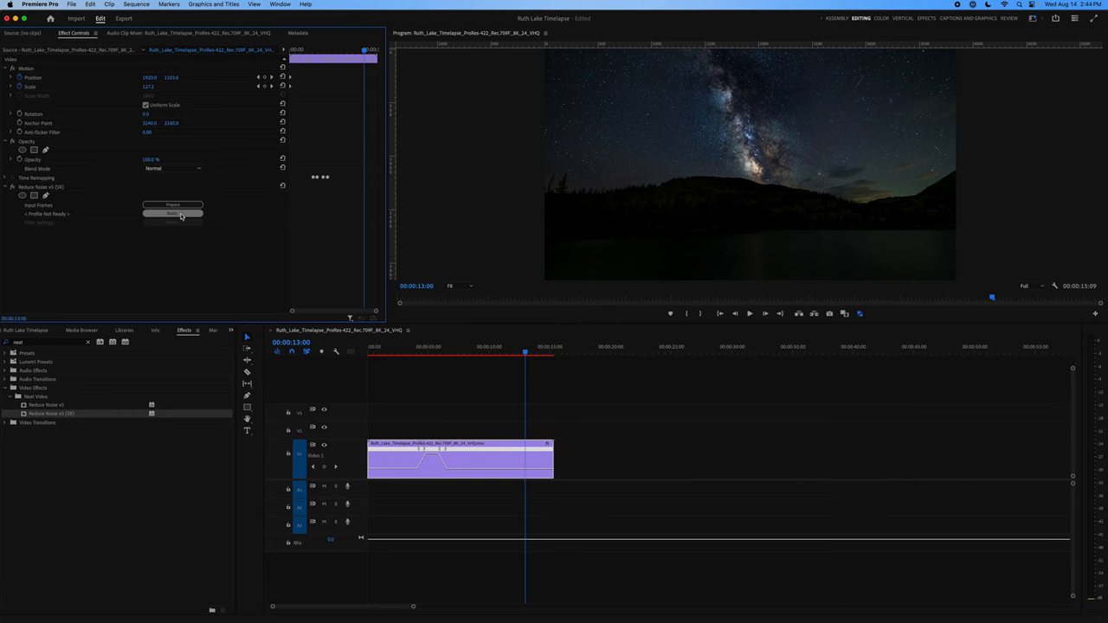
- Launch the Neat Video window from Reduce Noise v5 (SR) in Effect Controls
click(173, 214)
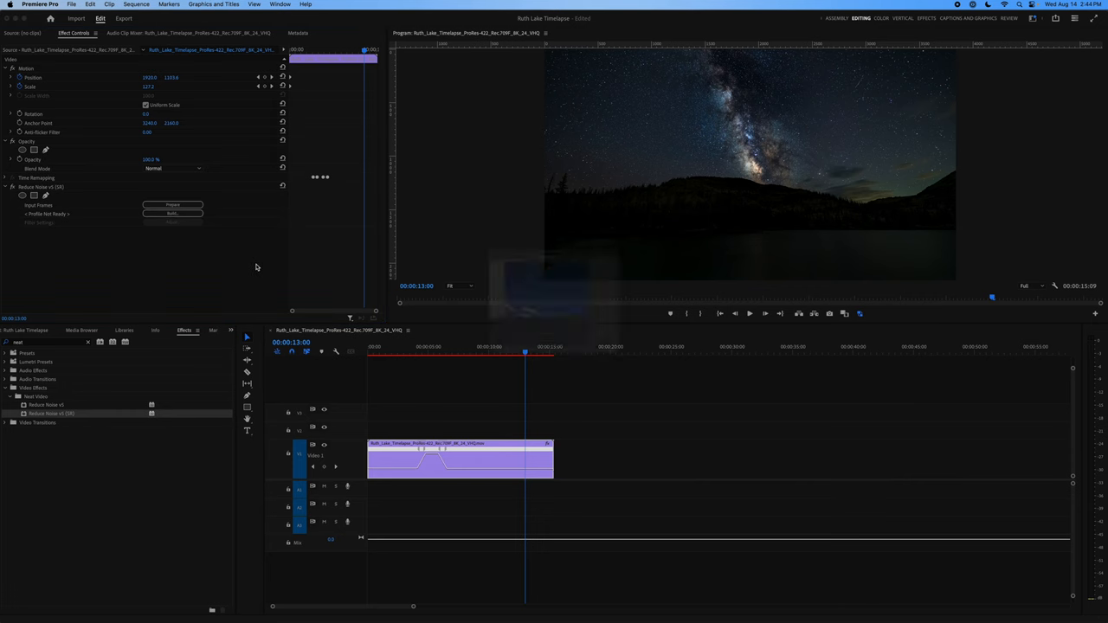
click(172, 205)
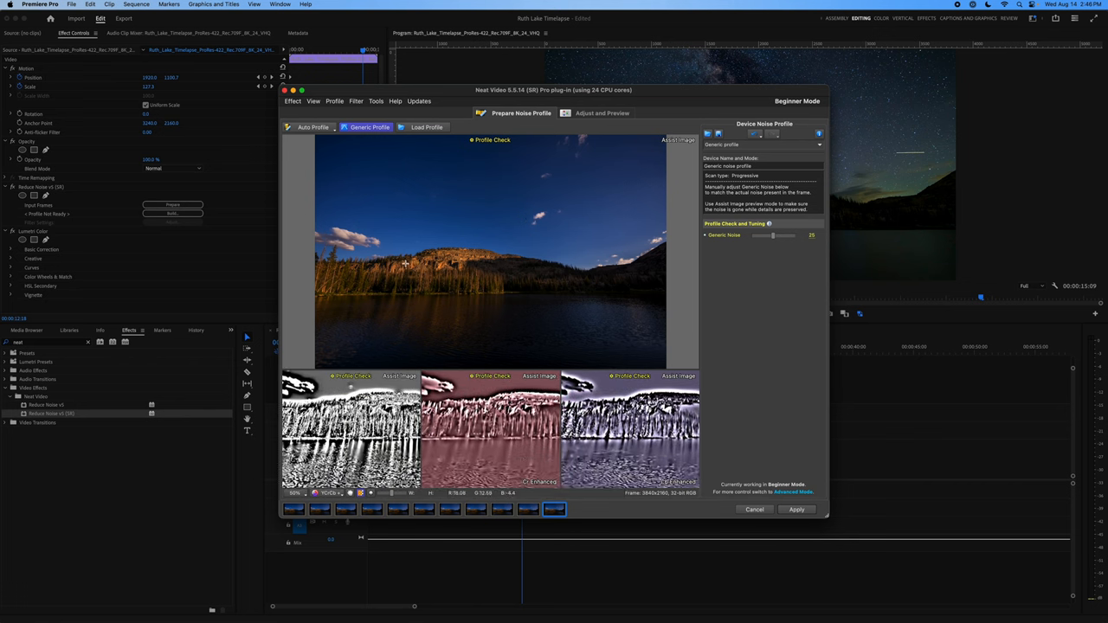
- Enable Flicker reduction in Adjust and Preview, leaving Dust and Scratches off, and apply
click(602, 113)
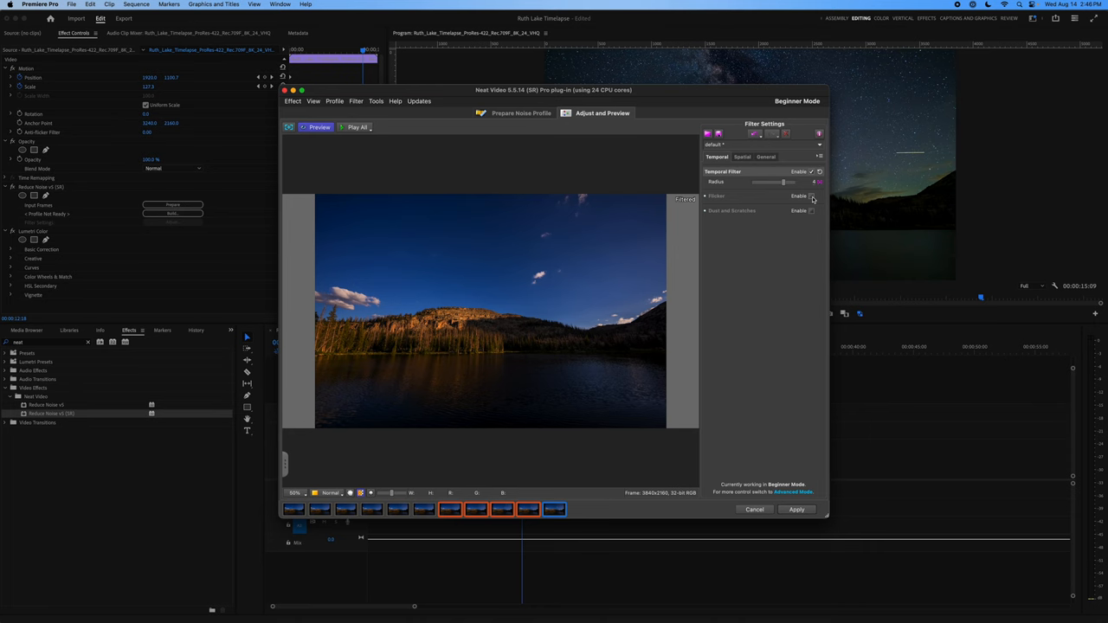
click(811, 196)
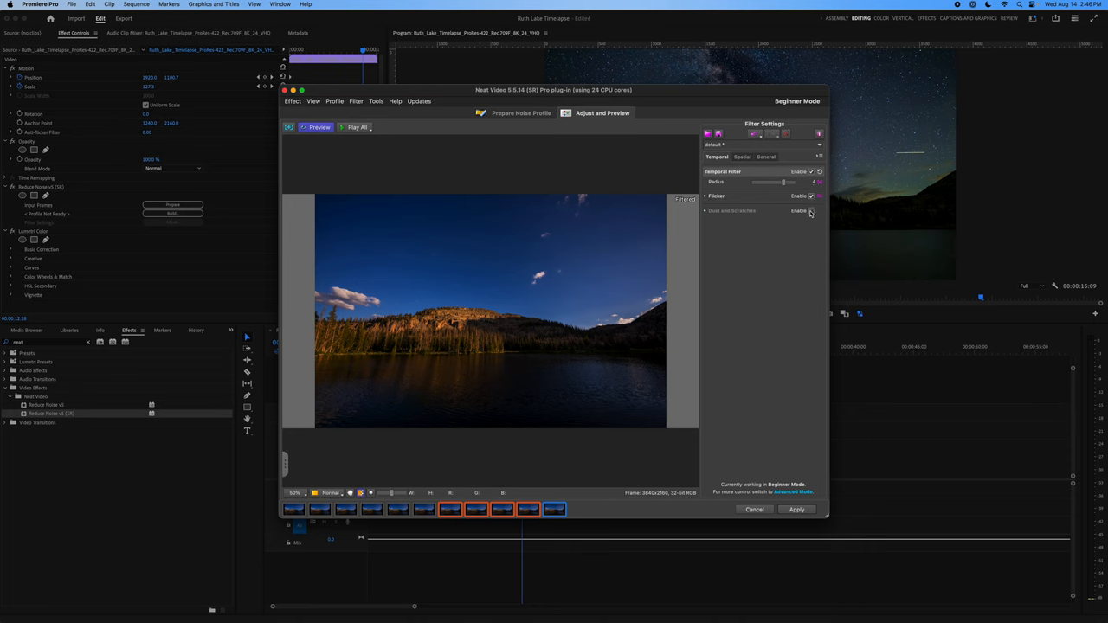
click(811, 211)
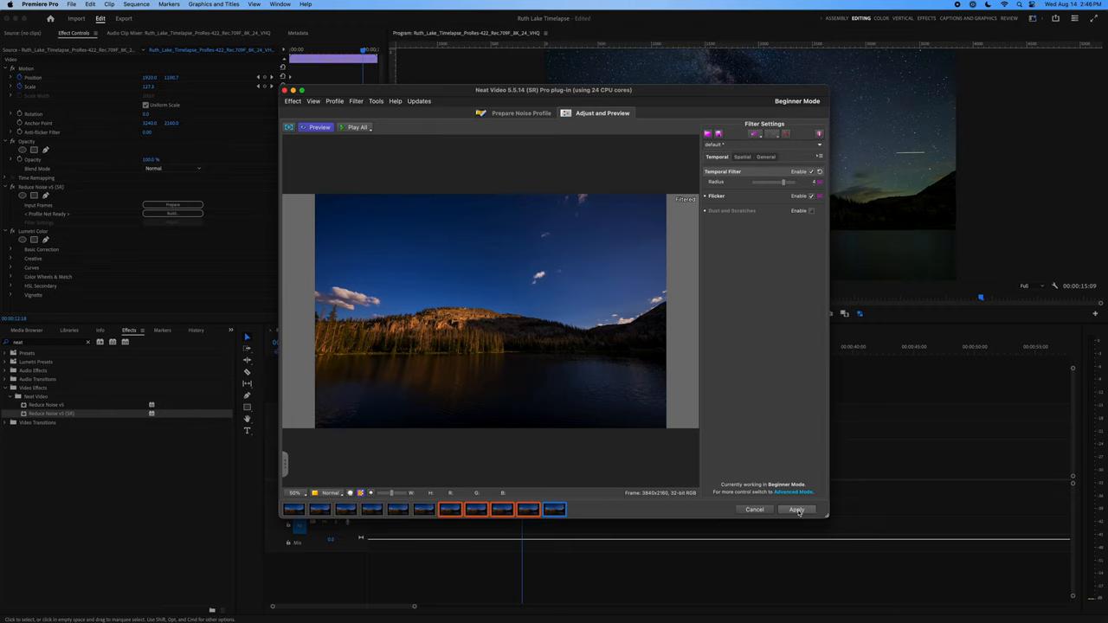
click(795, 509)
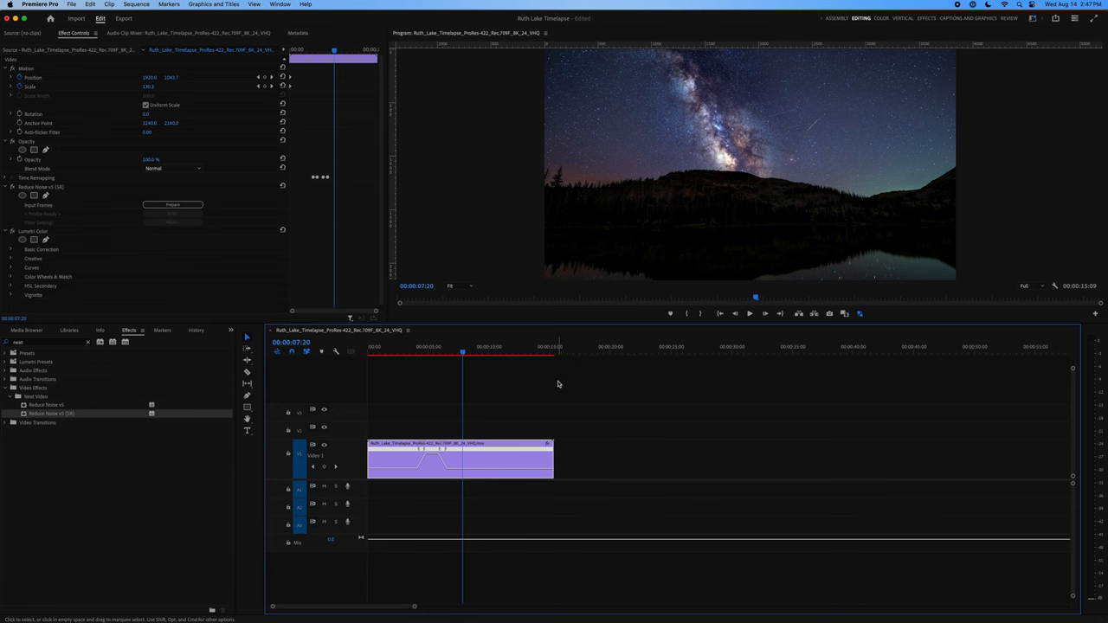
mouse_move(577, 399)
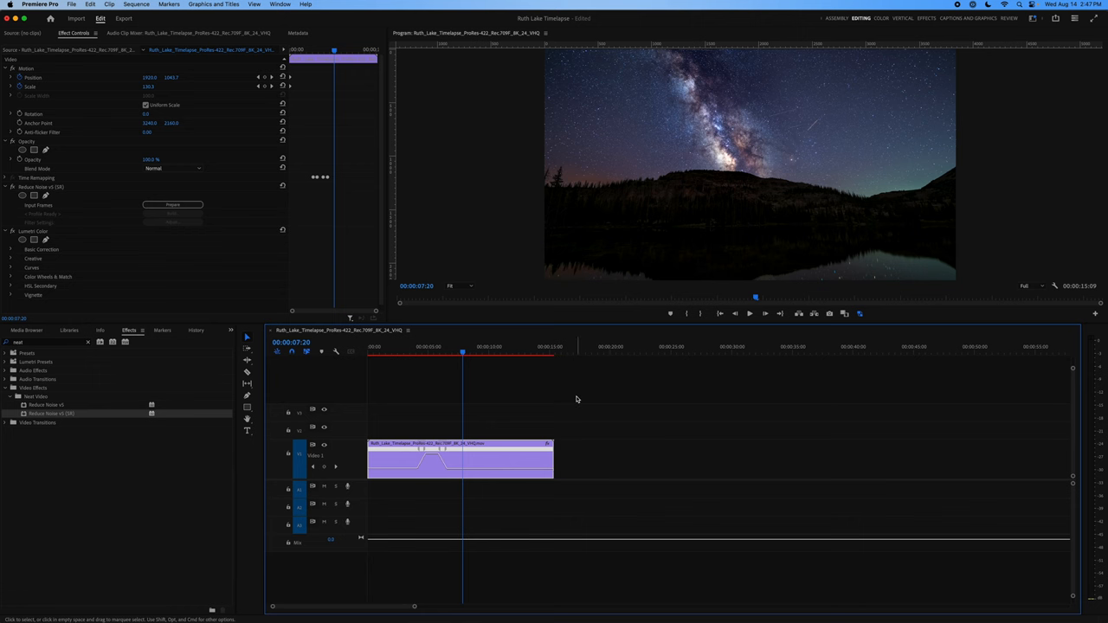